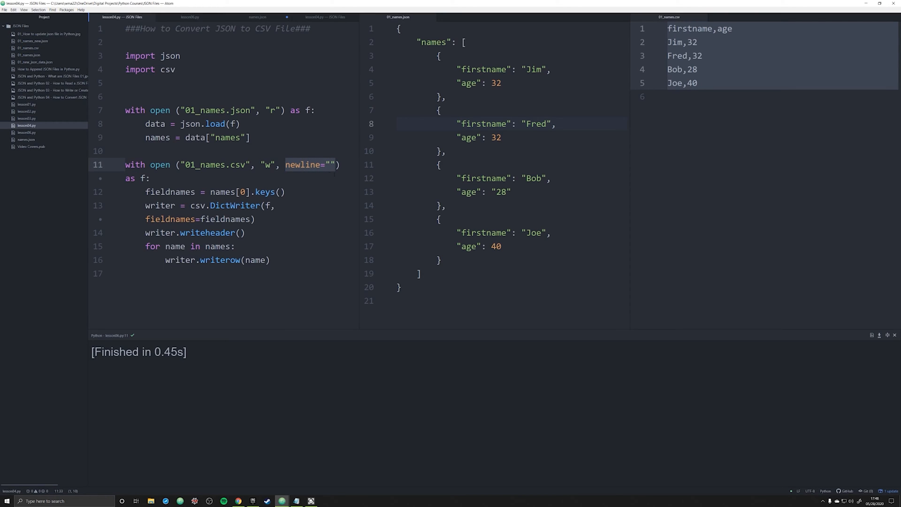
# Focus the 01_names.csv pane, then show the empty names.json file in the left pane
pyautogui.click(299, 165)
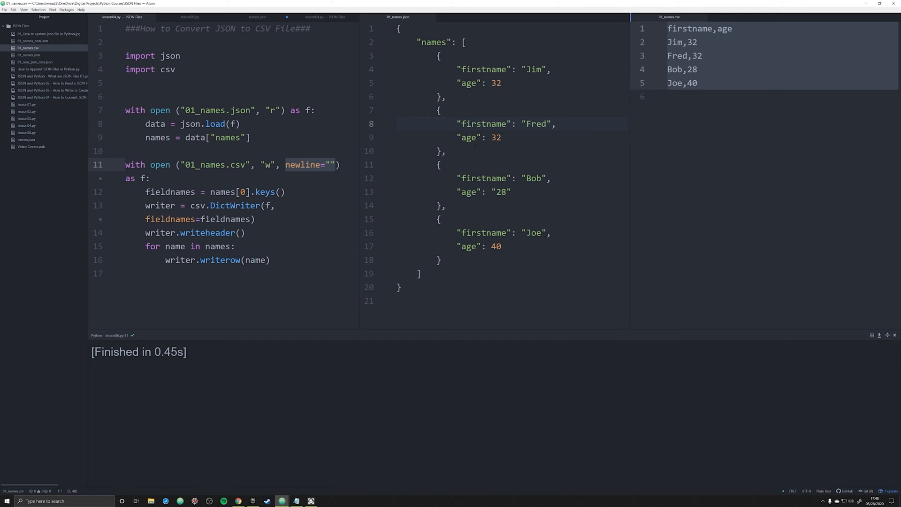
pyautogui.click(668, 29)
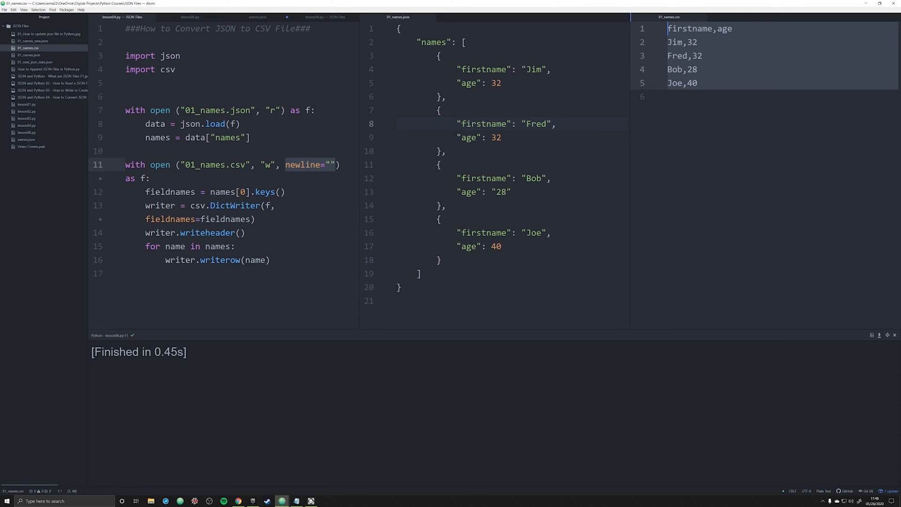
pyautogui.click(26, 139)
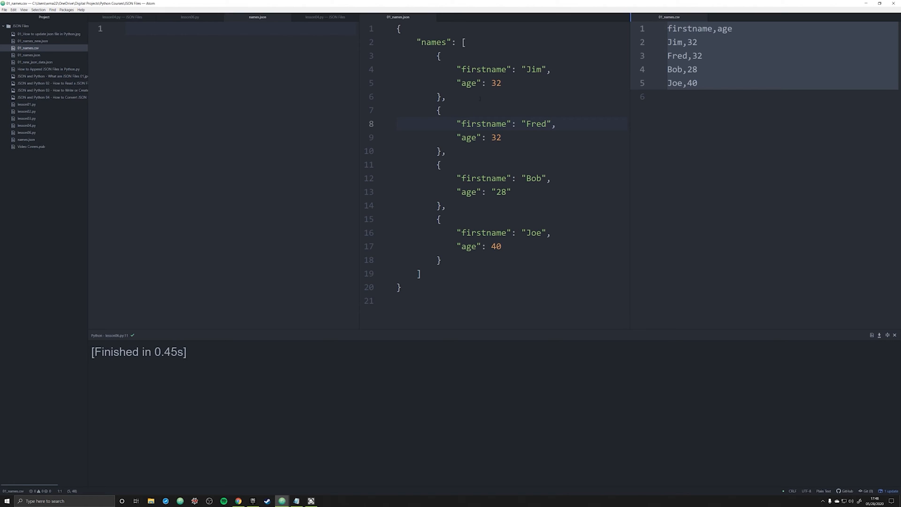
# Open lesson06.py, headed by the 'How to Convert CSV to JSON' comment, in the left pane
pyautogui.click(258, 17)
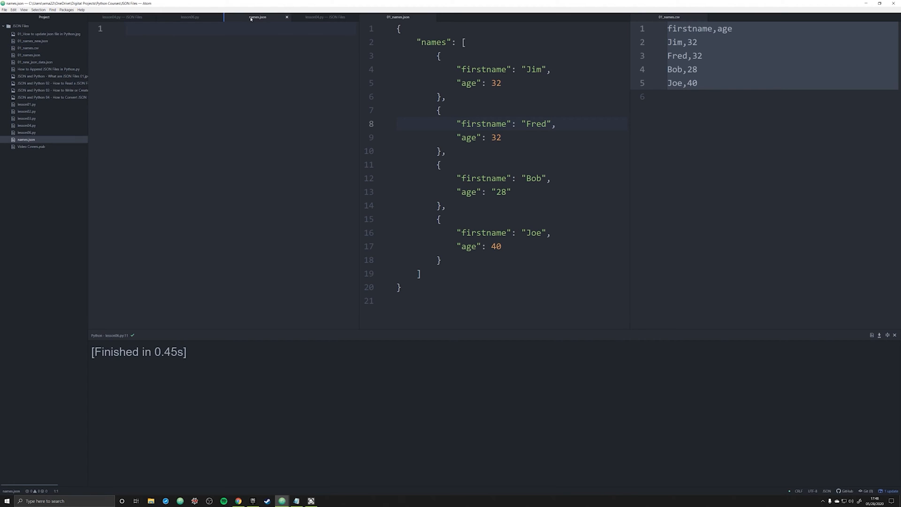
pyautogui.click(502, 191)
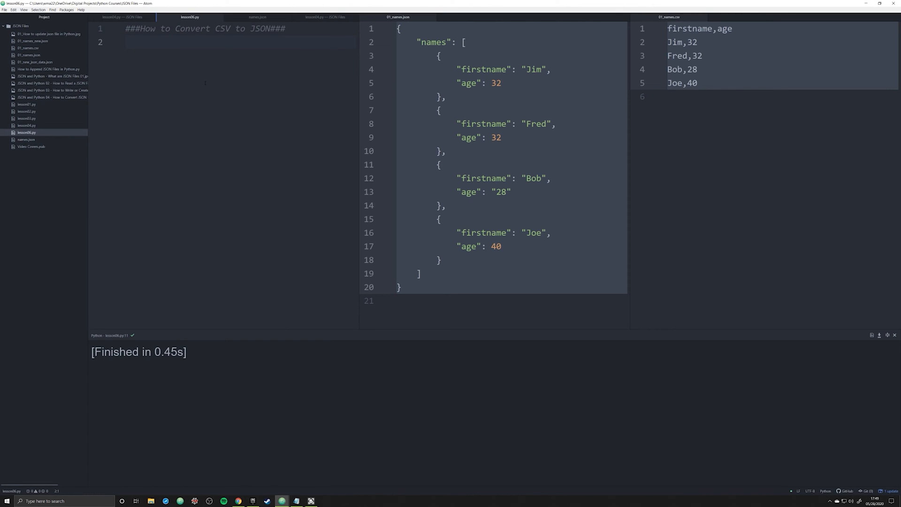
# Import json and csv, and open 01_names.csv for reading as f
pyautogui.write('import csv')
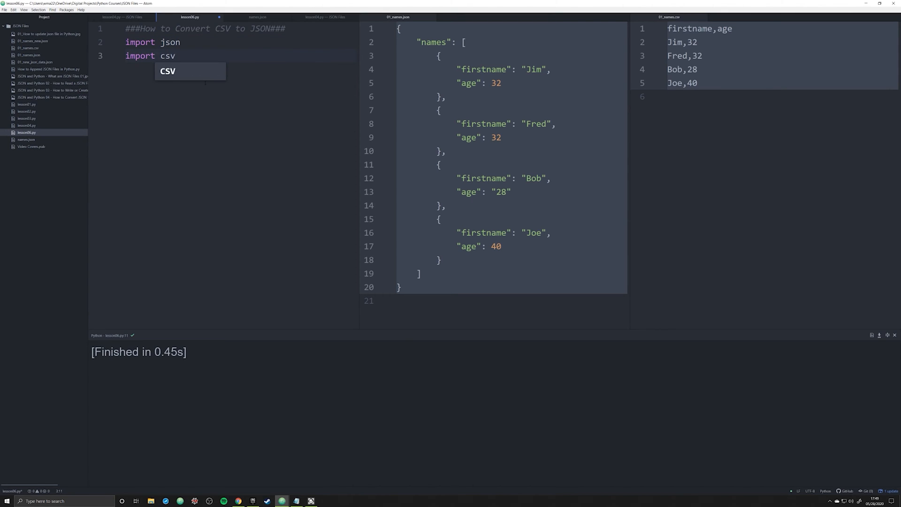
pyautogui.press('enter')
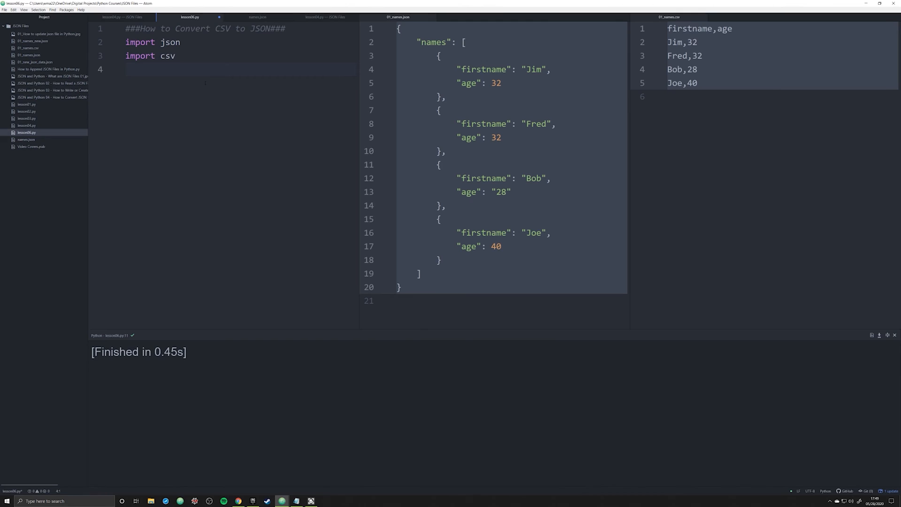
pyautogui.write('with open (')
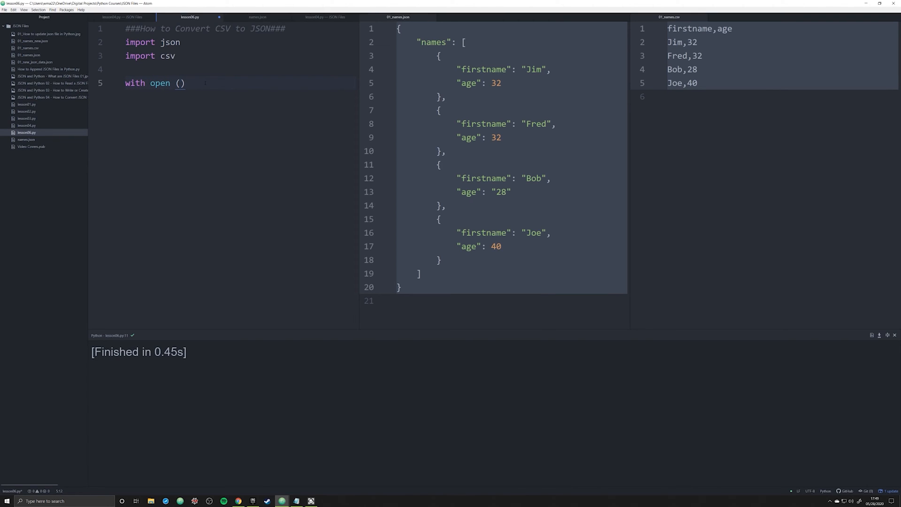
pyautogui.write('"01_names.csv')
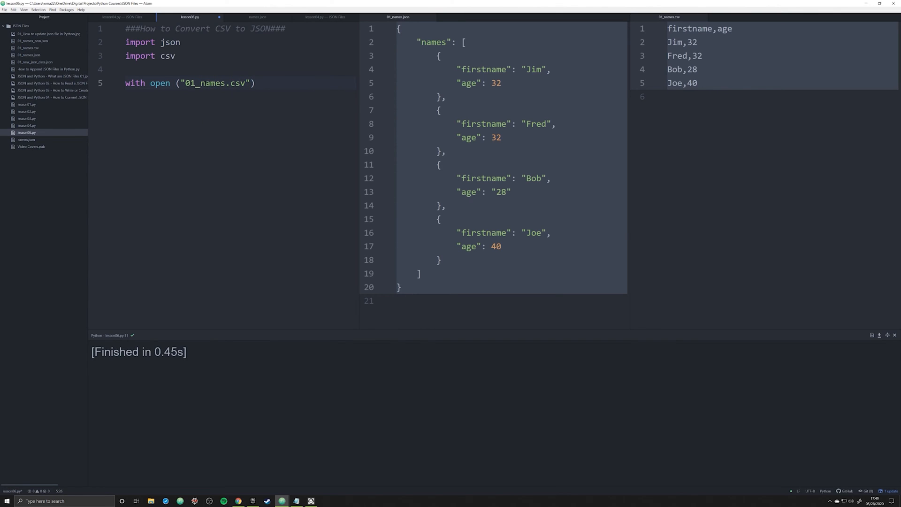
pyautogui.write(', "r"')
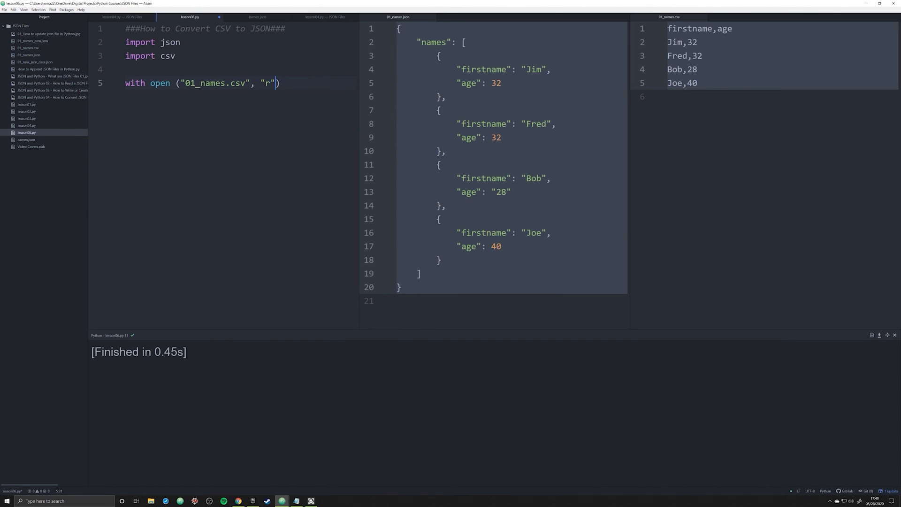
pyautogui.write('as f')
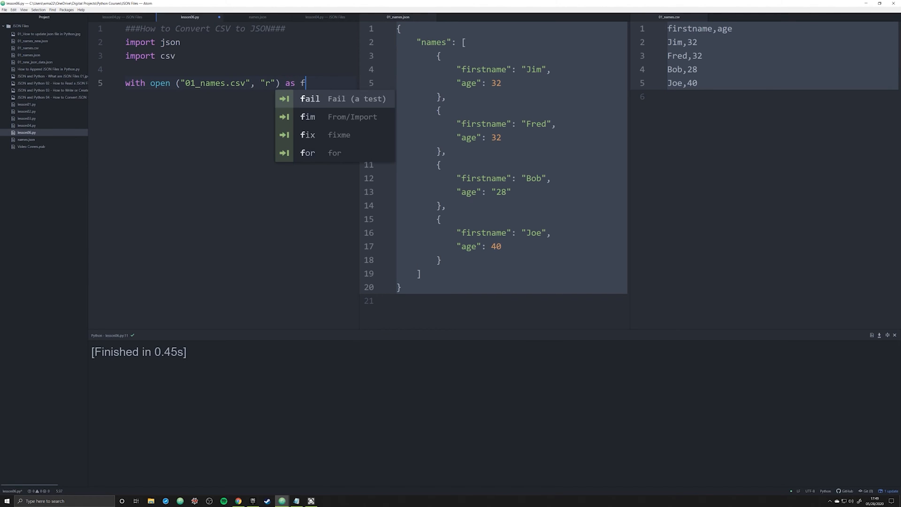
pyautogui.press('enter')
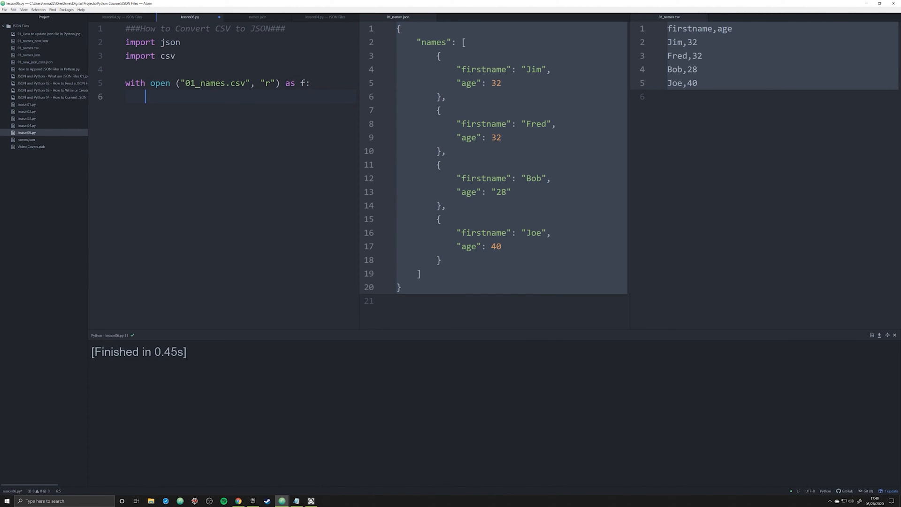
# Create reader = csv.reader(f) inside the with block
pyautogui.write('reader =')
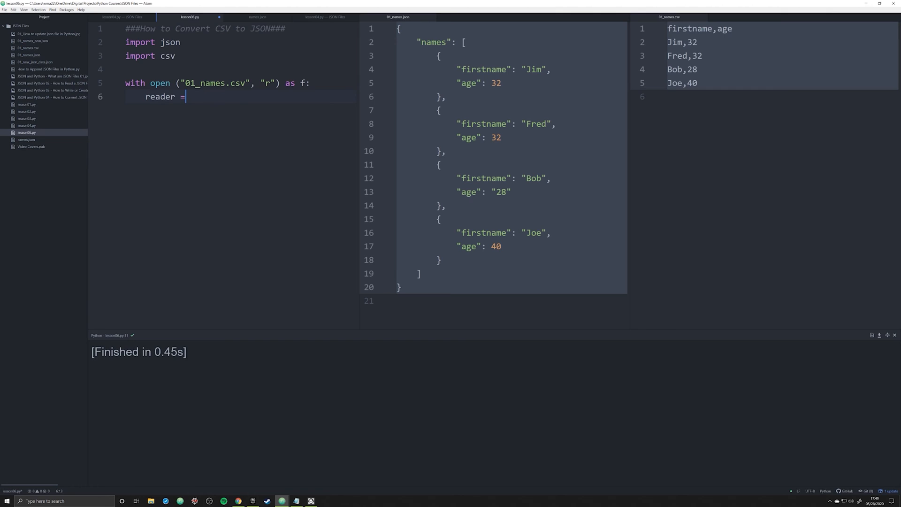
pyautogui.write('csv.reader')
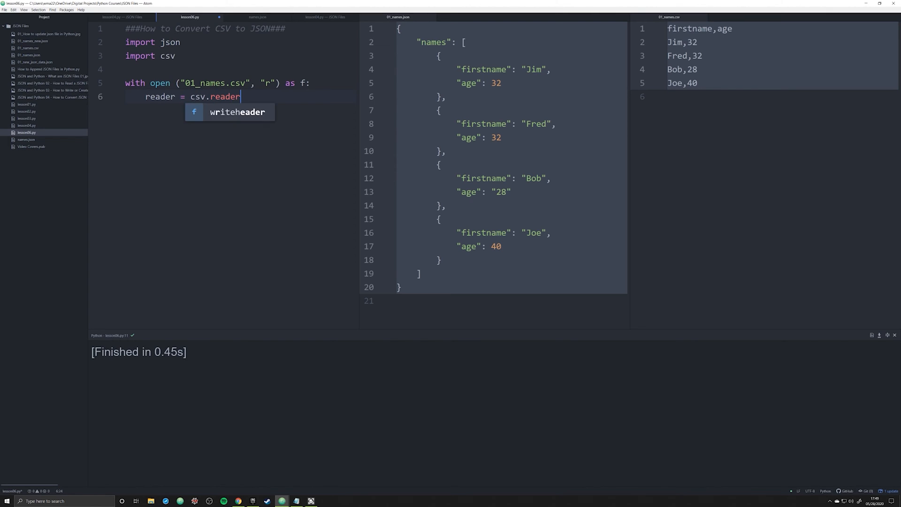
pyautogui.write('(f)')
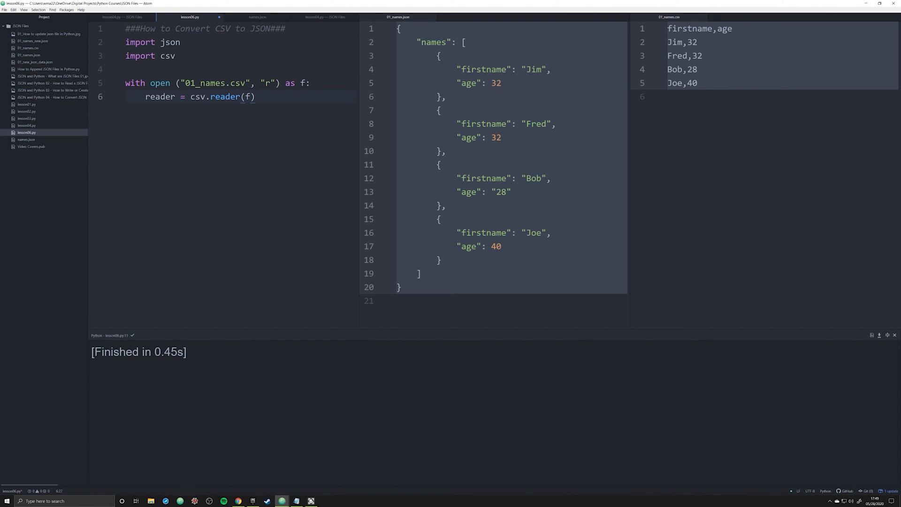
pyautogui.click(254, 97)
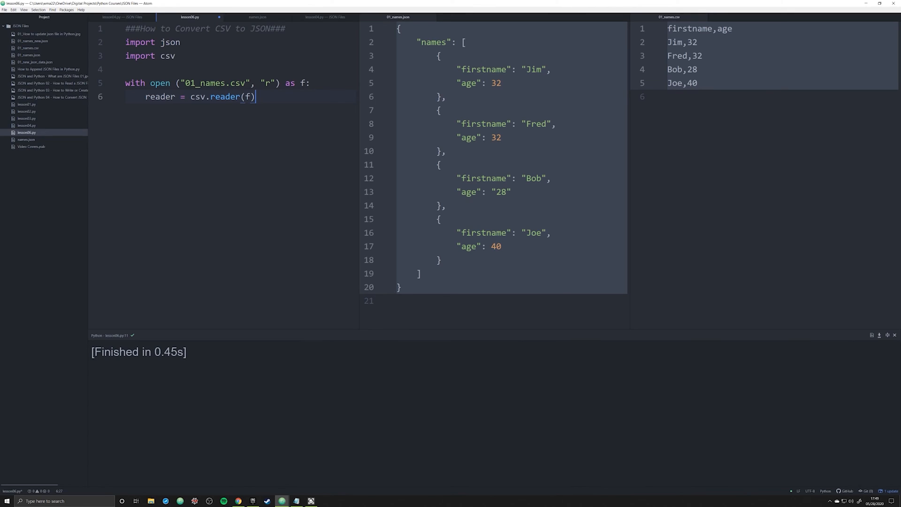
pyautogui.press('Return')
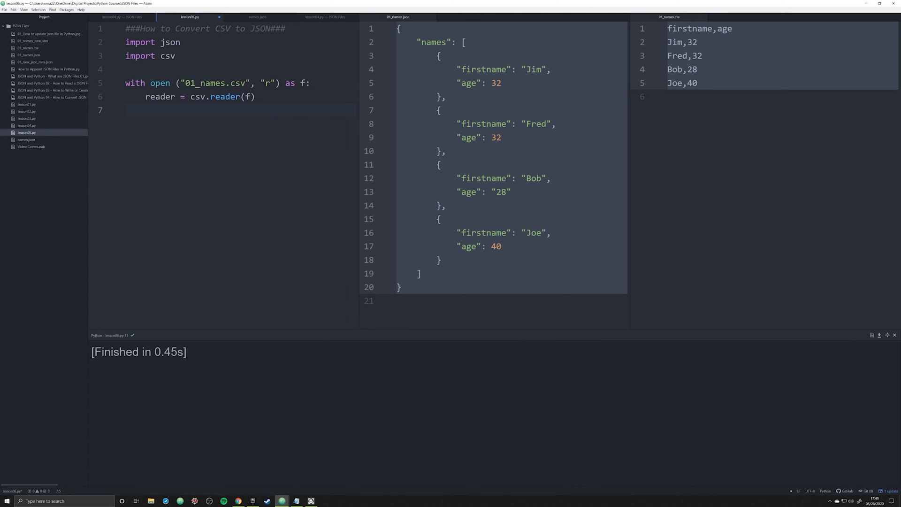
# Add print(reader), run to see the reader object, then remove that print line
pyautogui.write('print')
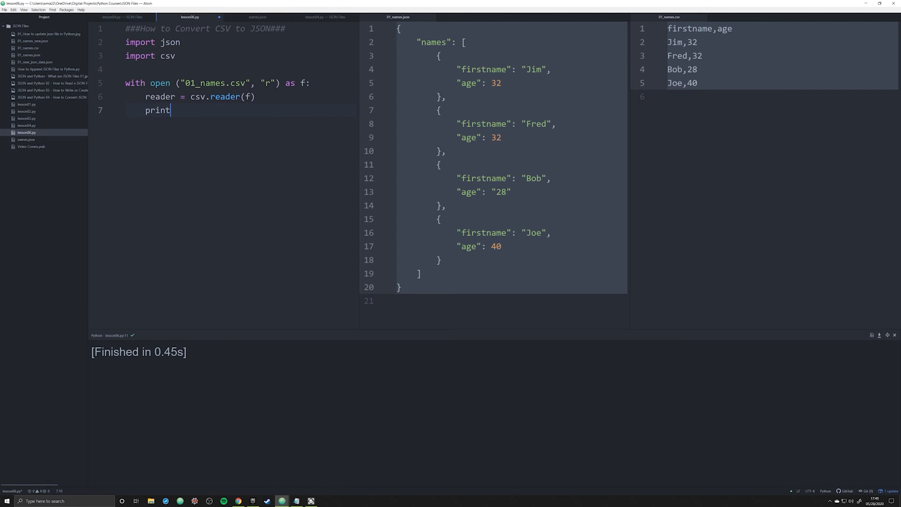
pyautogui.write('()')
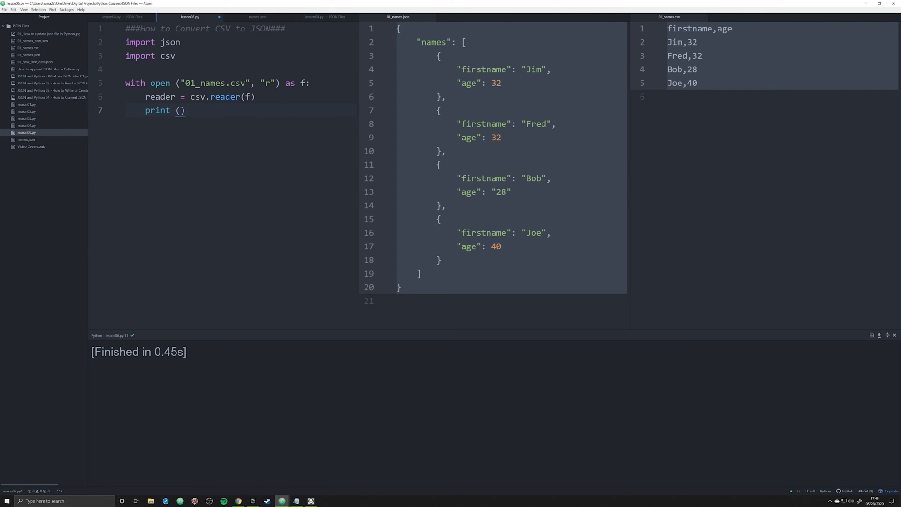
pyautogui.write('reader')
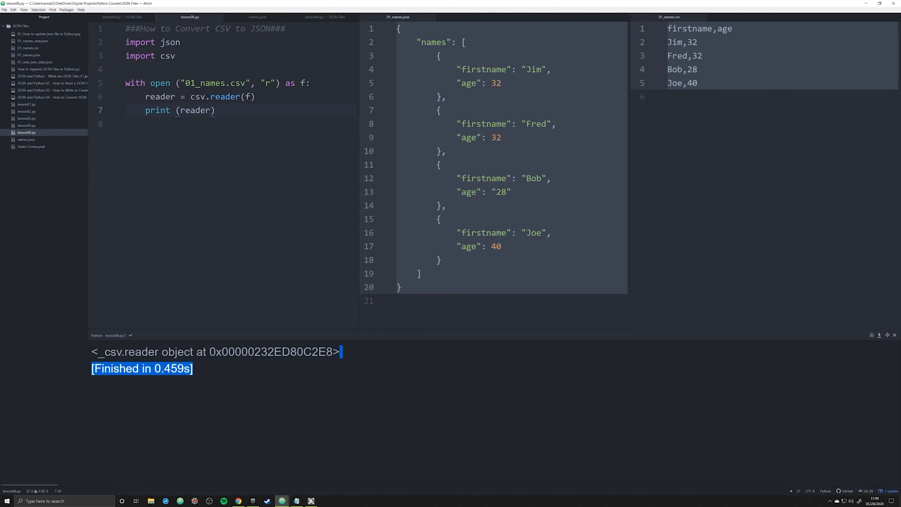
pyautogui.click(231, 371)
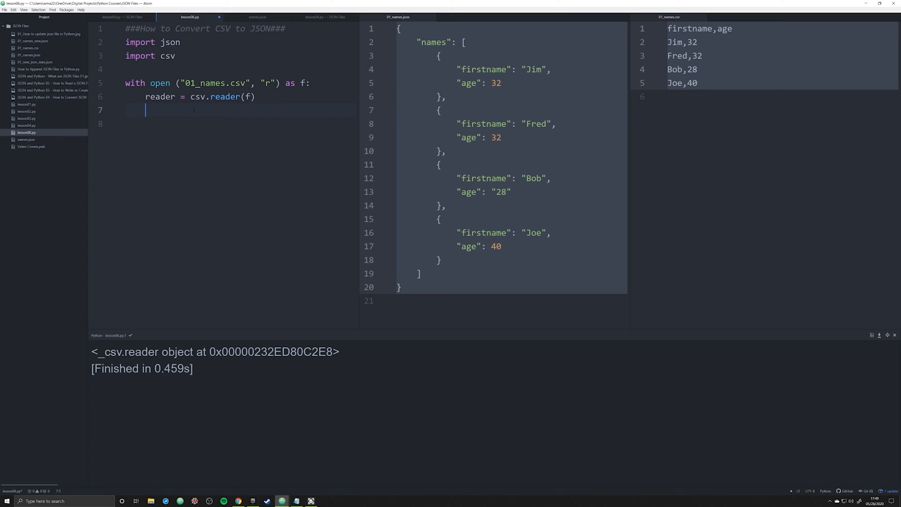
# Add a 'for row in reader:' loop and insert next(reader) above it to skip the header
pyautogui.write('for row in row')
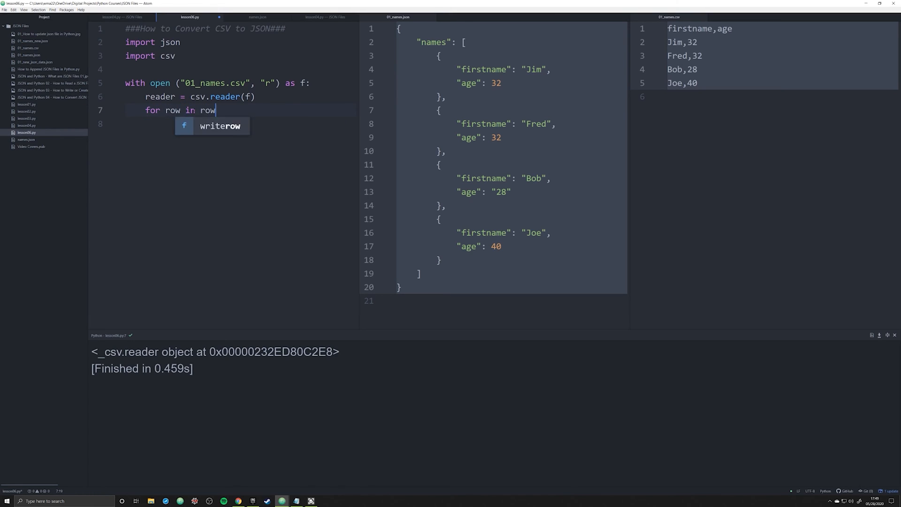
pyautogui.press('BackSpace')
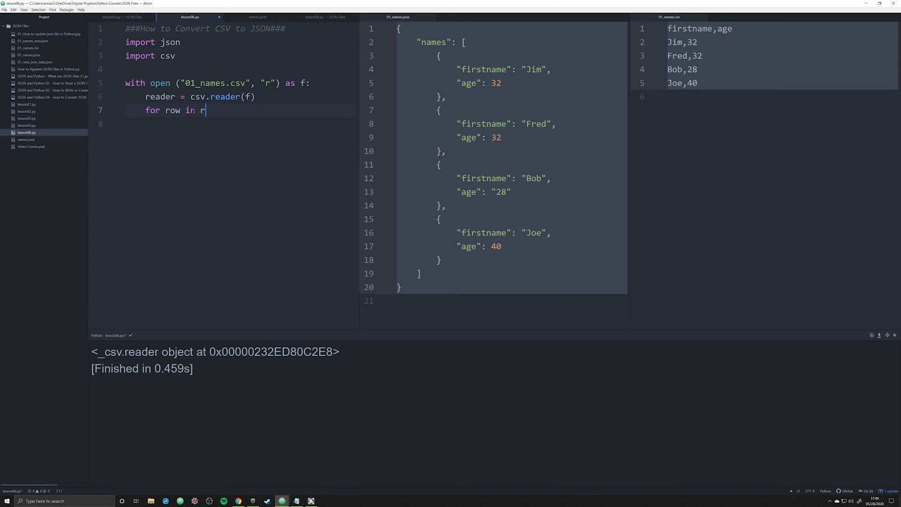
pyautogui.write('eader:')
pyautogui.write('print (row)')
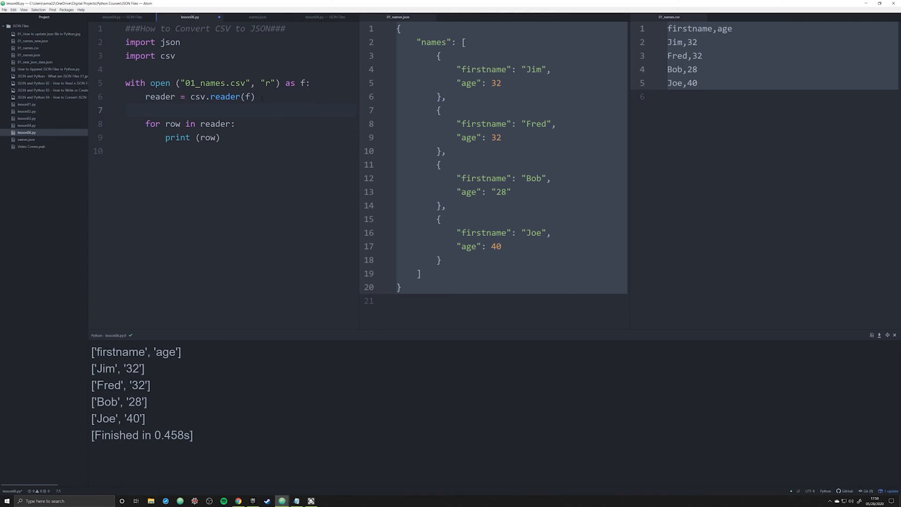
pyautogui.click(146, 110)
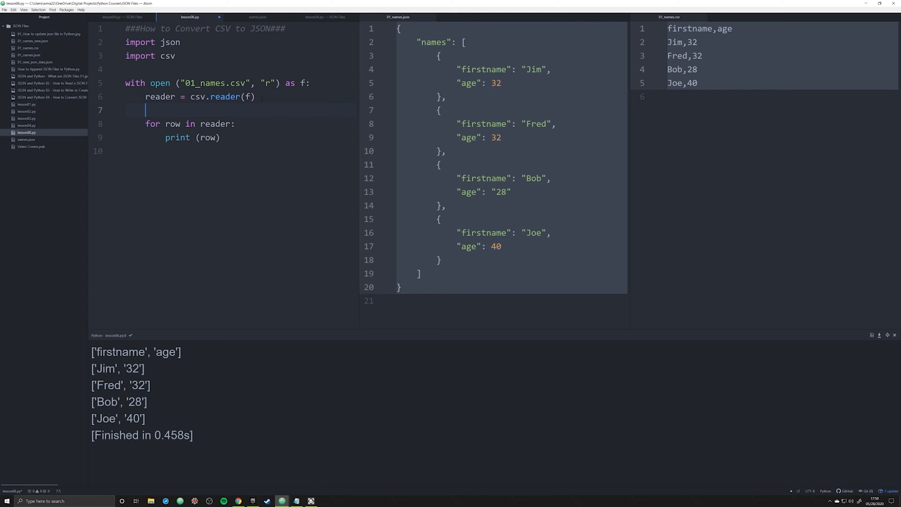
pyautogui.write('next(reader)')
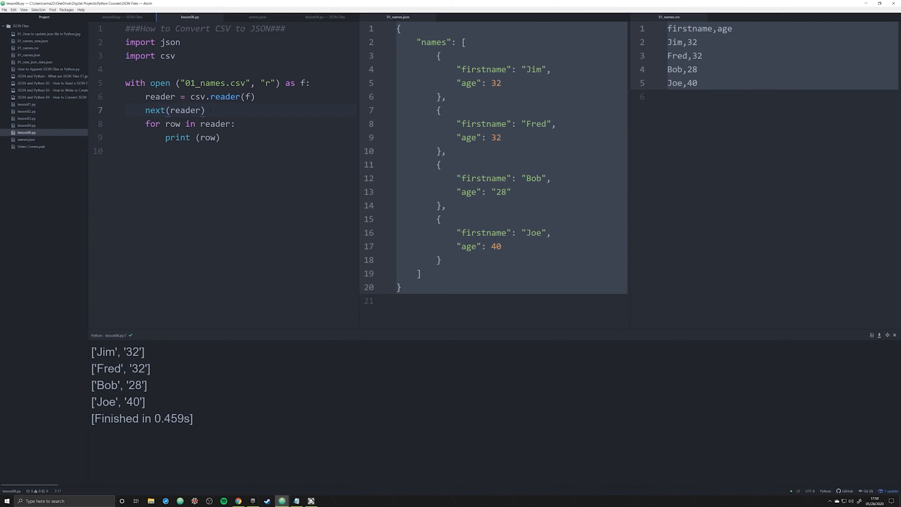
# Add data = {"names": []} before the loop and delete the loop's print(row) line
pyautogui.click(205, 110)
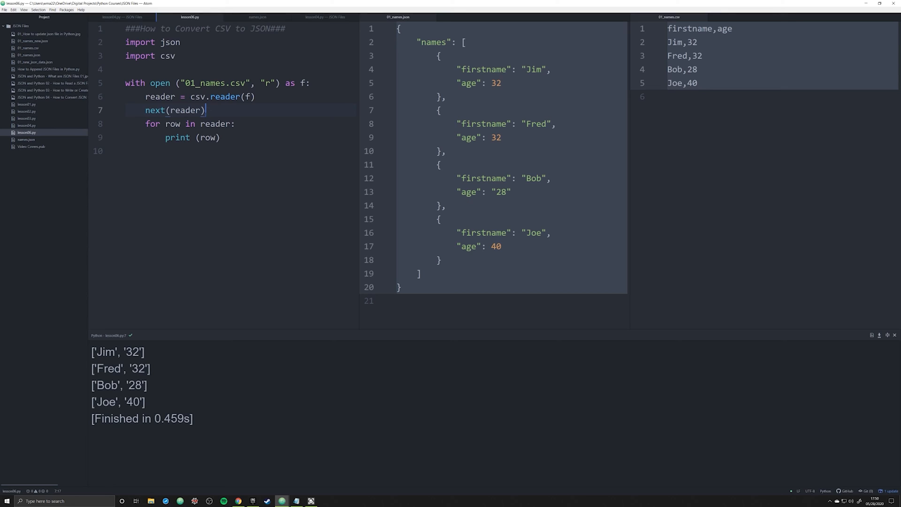
pyautogui.click(127, 150)
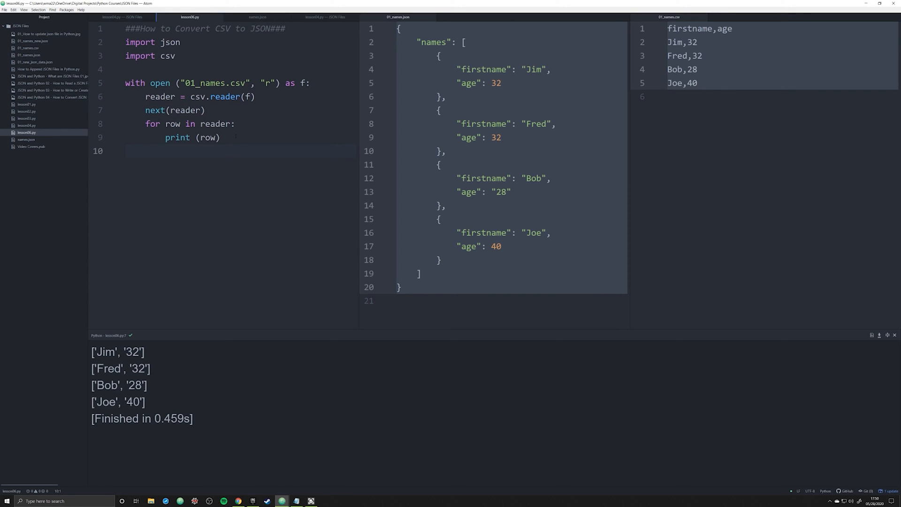
pyautogui.click(207, 110)
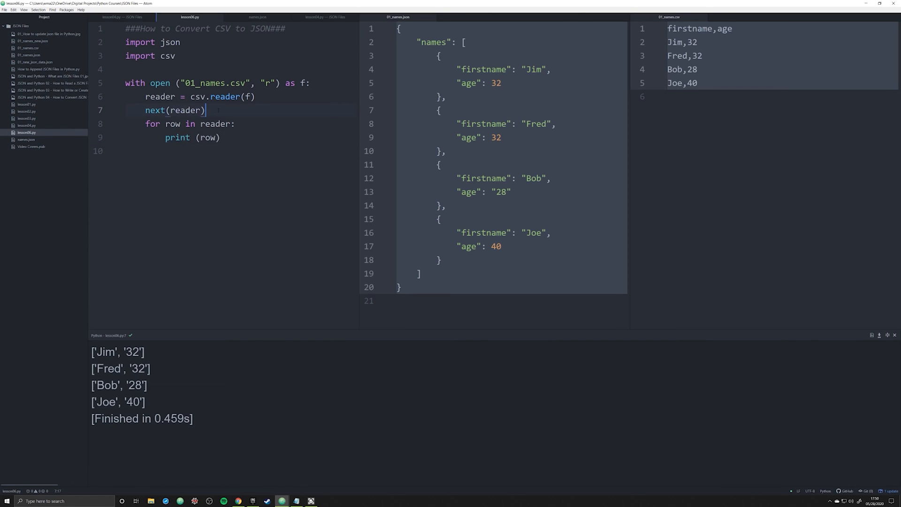
pyautogui.write('data =')
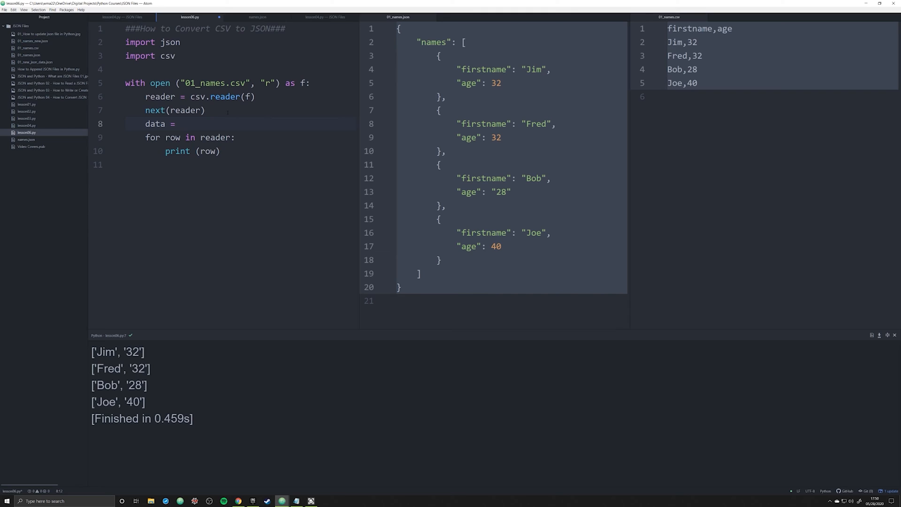
pyautogui.write('{}')
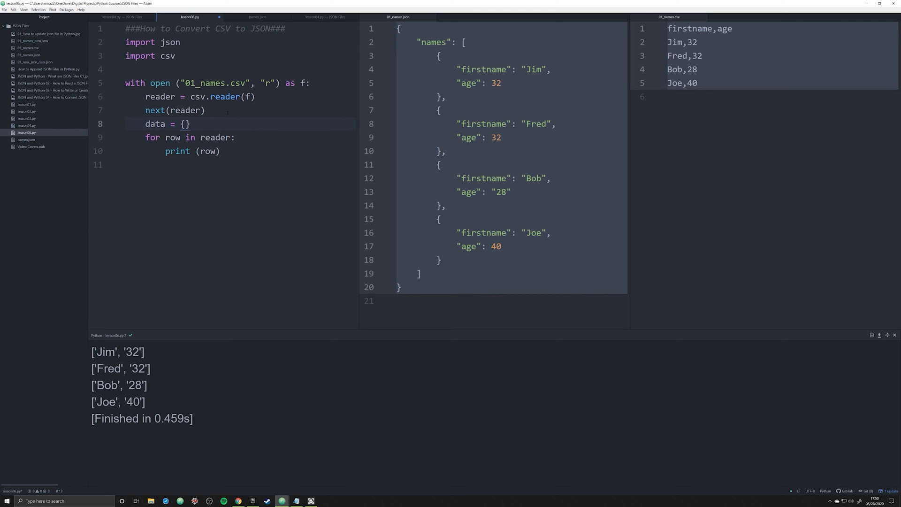
pyautogui.write('"names":')
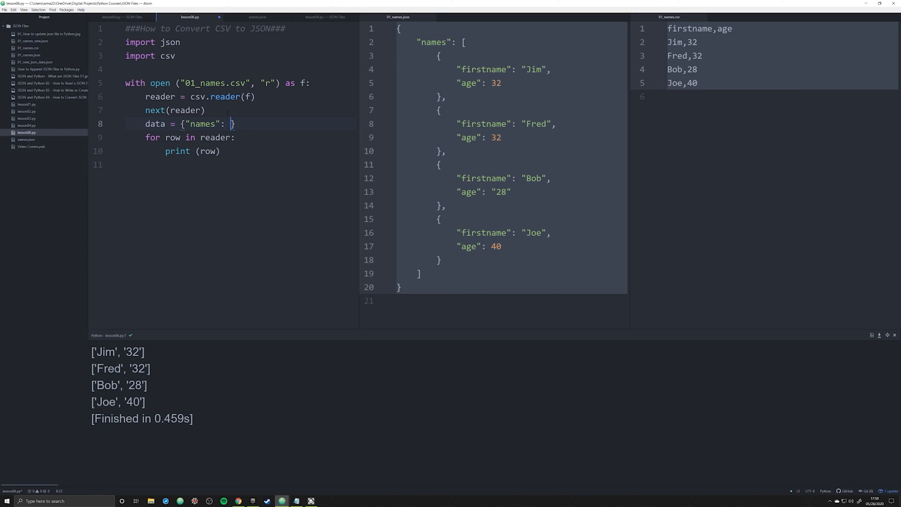
pyautogui.write('[]')
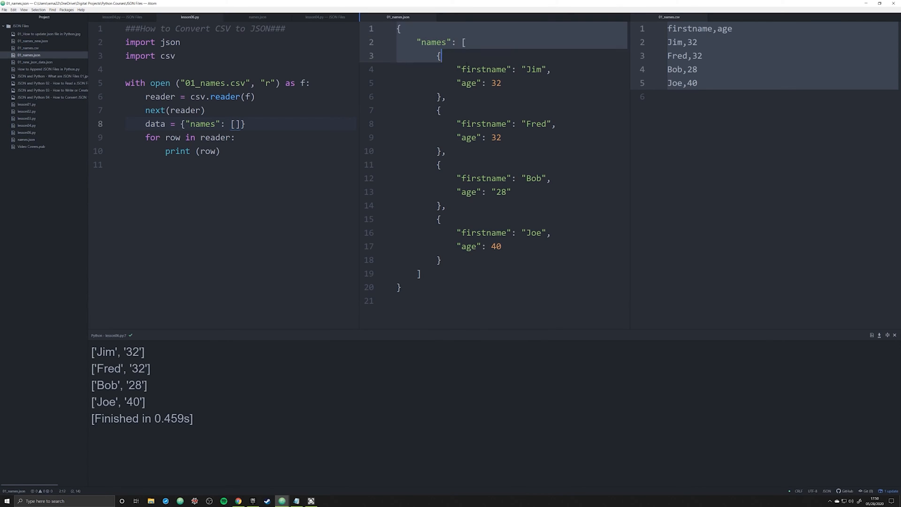
pyautogui.click(465, 42)
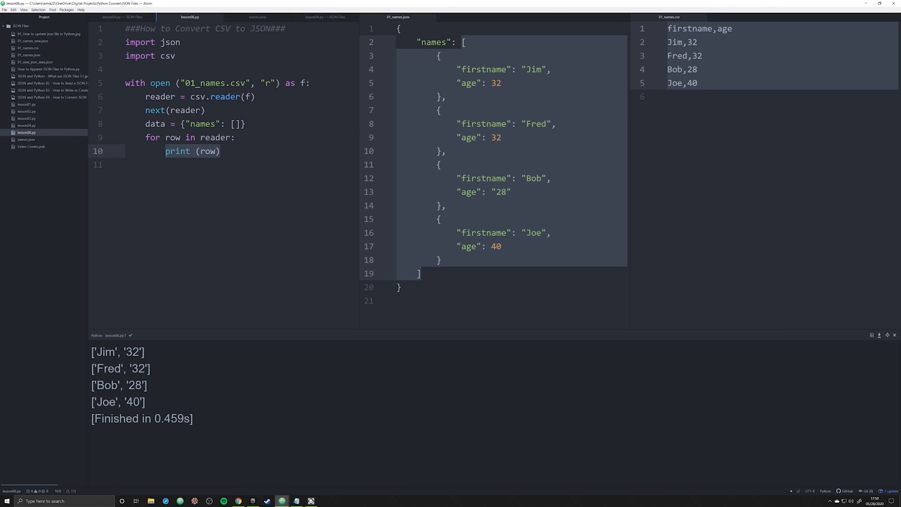
pyautogui.write('f')
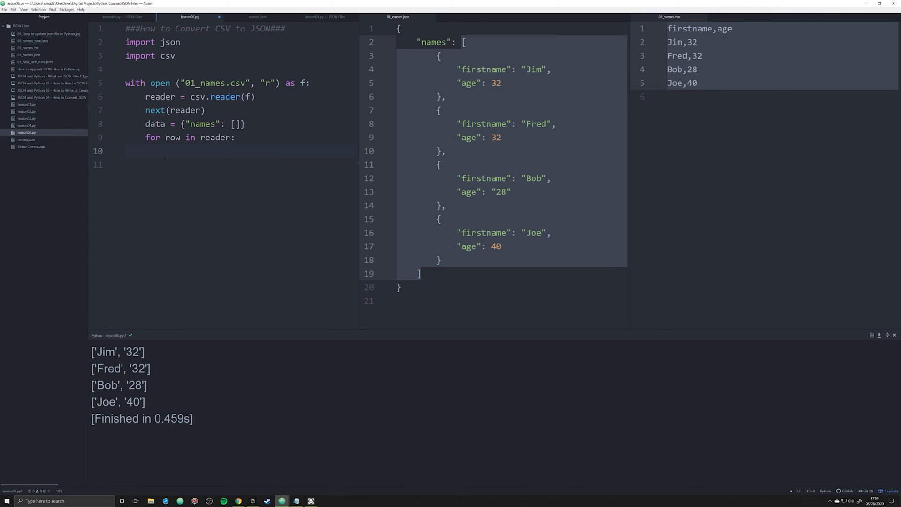
# Append each row to data["names"] as a dictionary with firstname row[0] and age row[1]
pyautogui.write('data[""]')
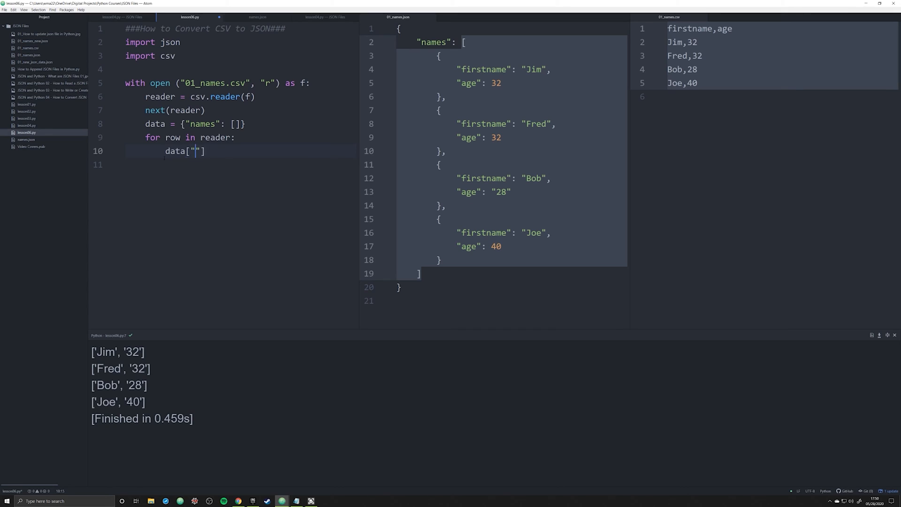
pyautogui.write('names')
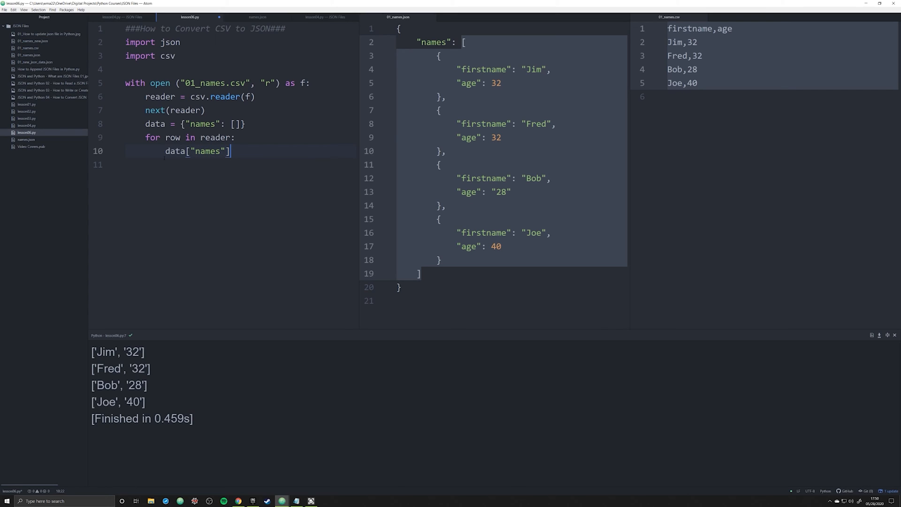
pyautogui.write('.ap')
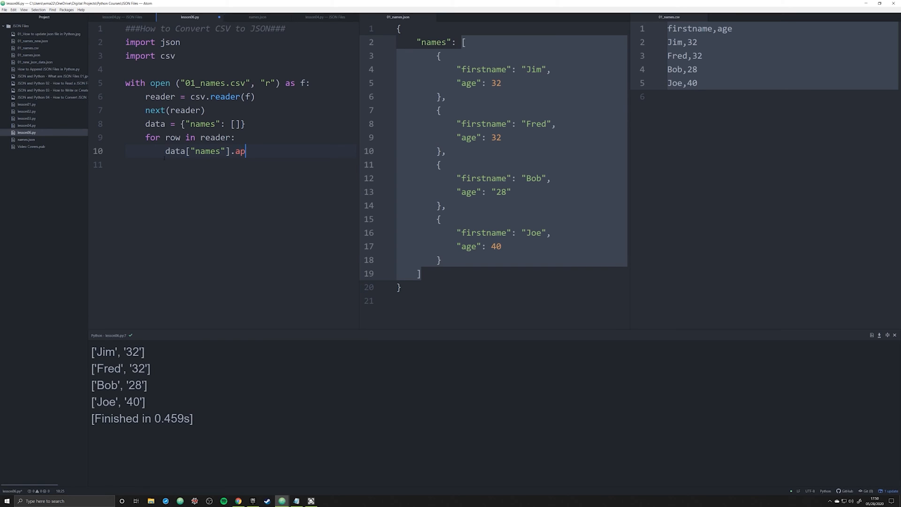
pyautogui.write('pend(row)')
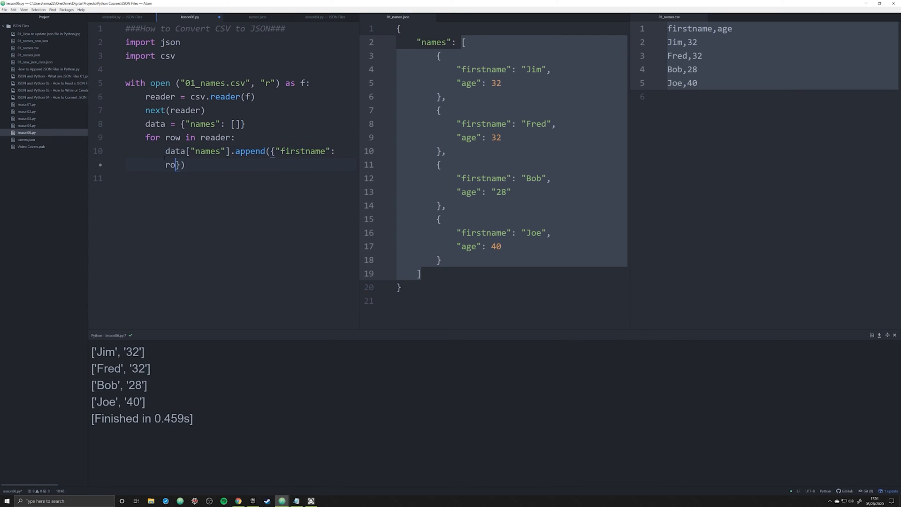
pyautogui.write('w[0], "age": row[1')
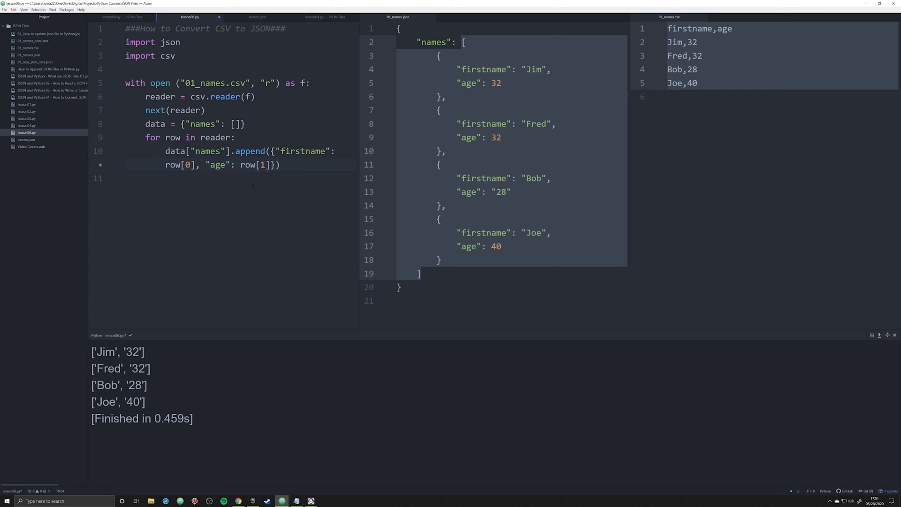
# Add print(data) after the loop and run the script with Ctrl+B
pyautogui.press('Return')
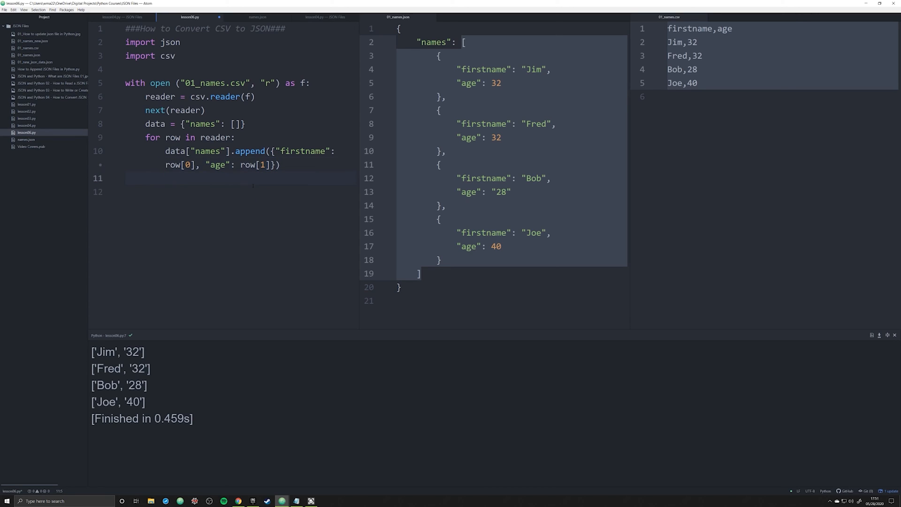
pyautogui.write('print (data)')
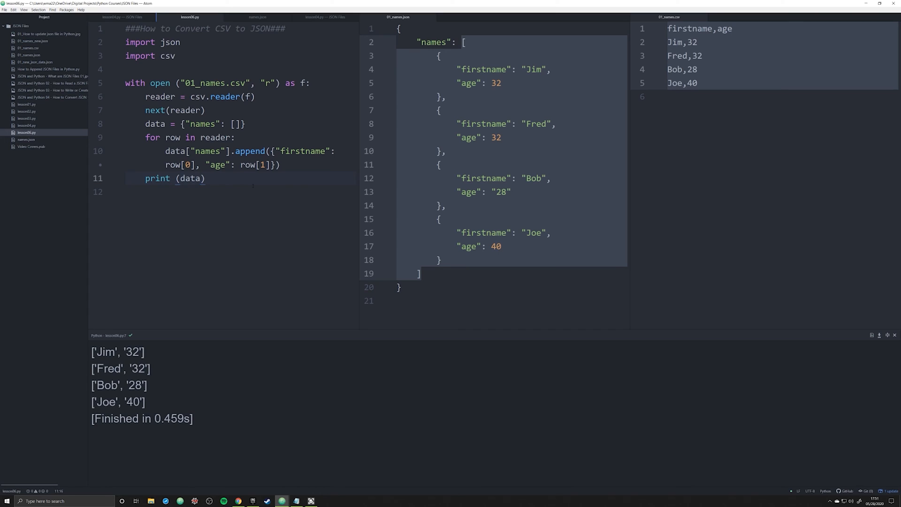
pyautogui.press('ctrl+b')
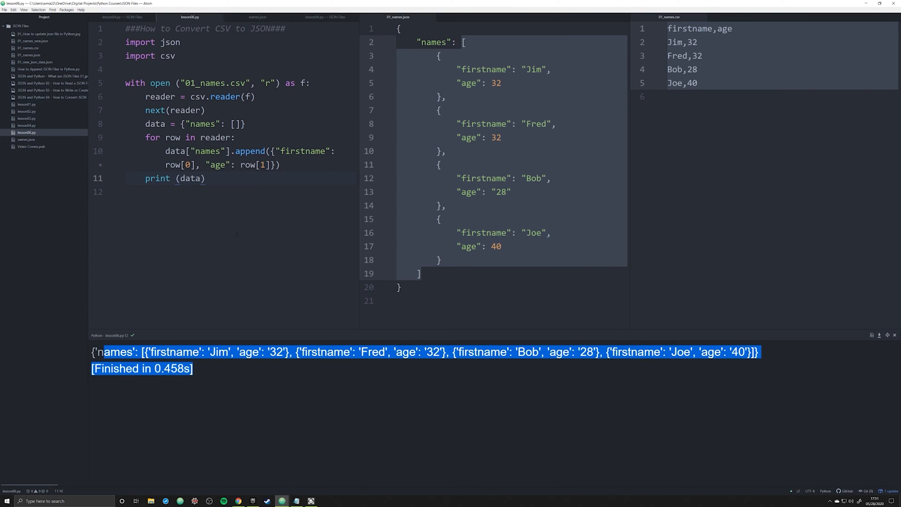
# Start replacing print(data) with a with open("names.json") block and show names.json beside the script
pyautogui.click(156, 178)
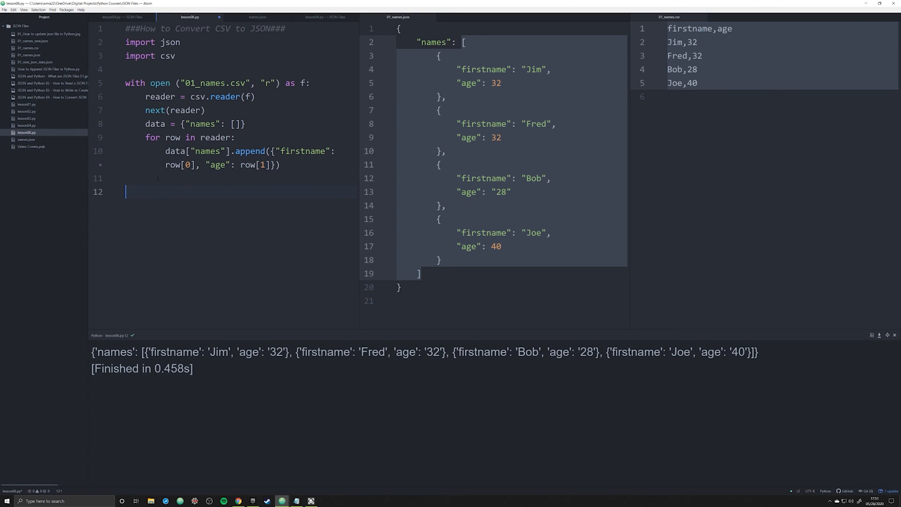
pyautogui.write('with open (')
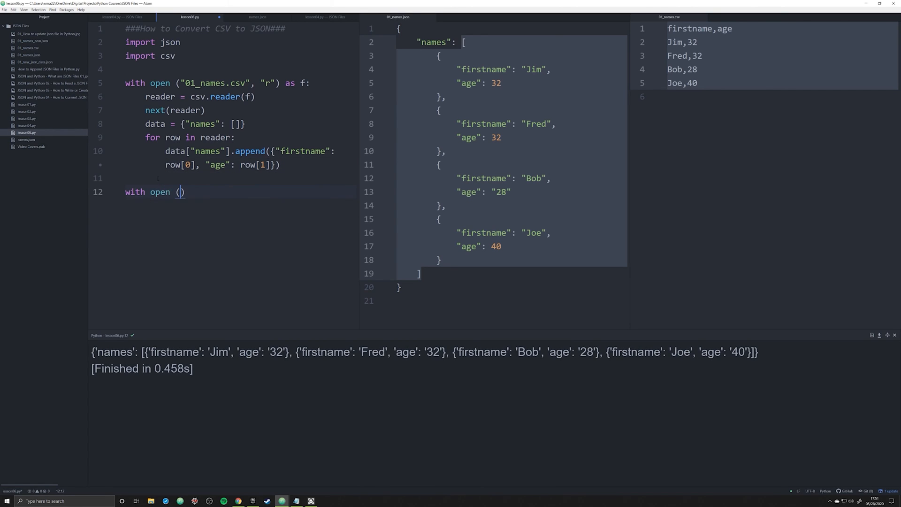
pyautogui.write('"names.')
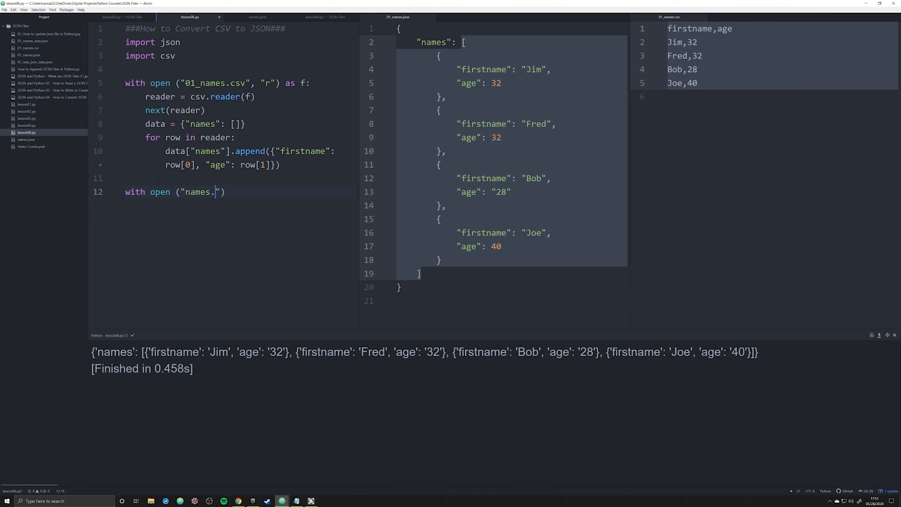
pyautogui.write('json')
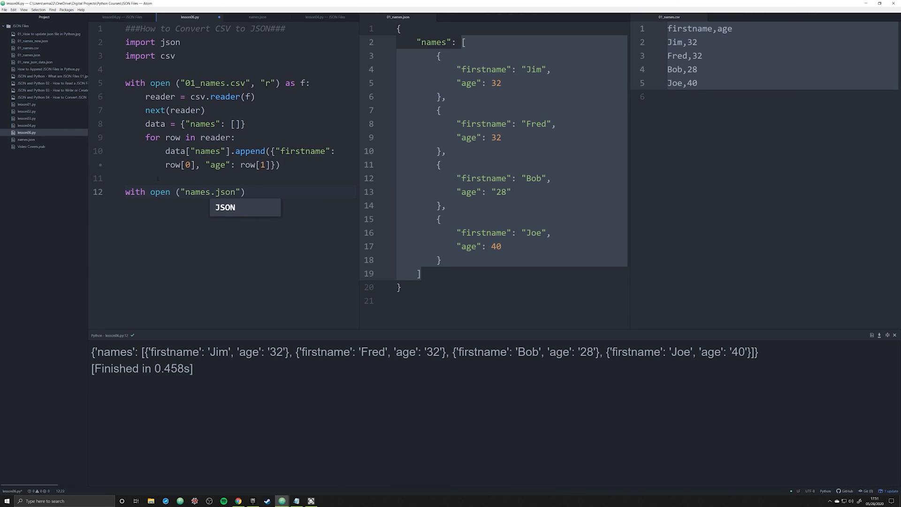
pyautogui.click(475, 20)
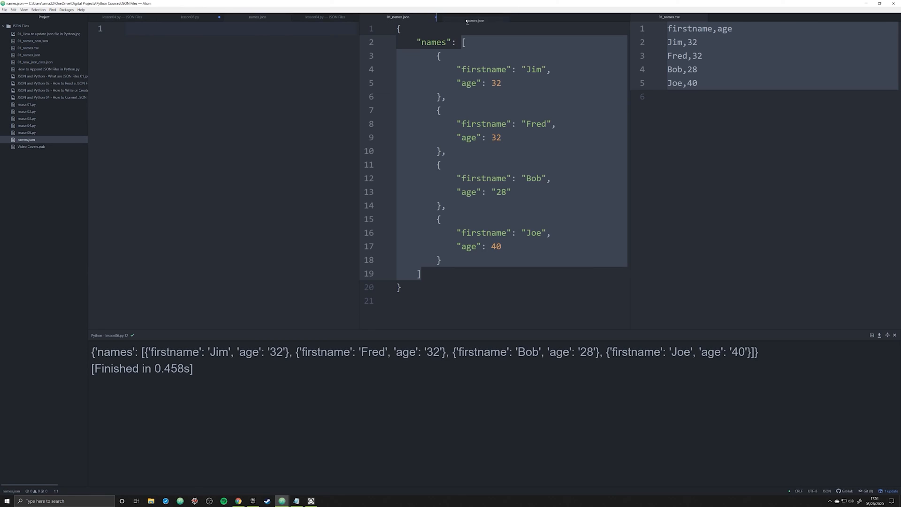
pyautogui.click(204, 17)
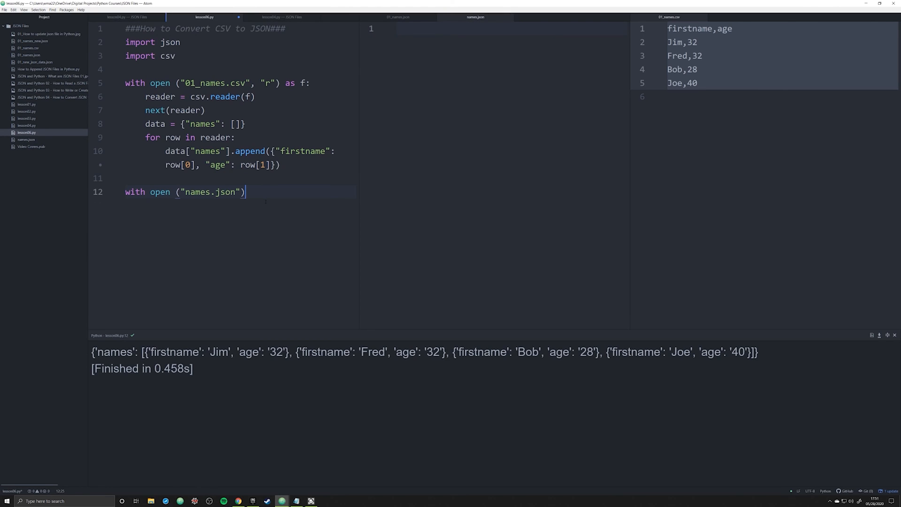
# Open names.json in "w" mode and dump data into f with json.dump
pyautogui.write(',')
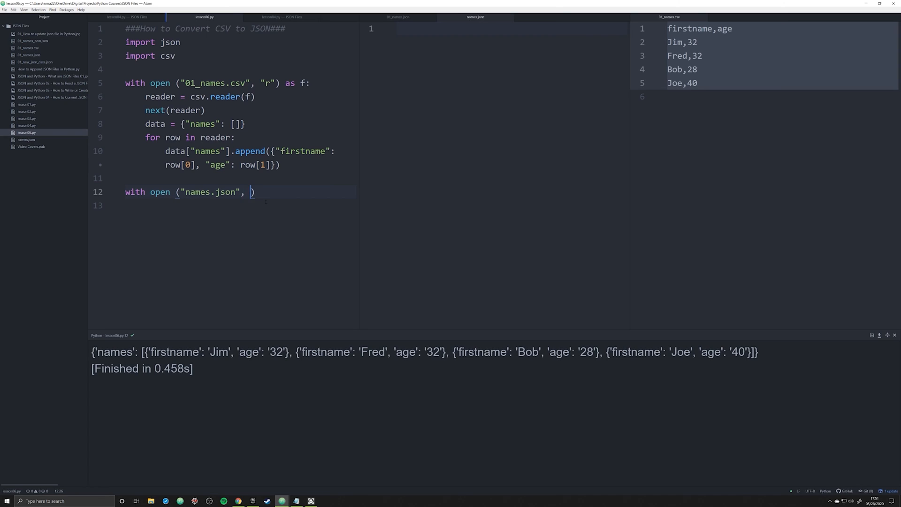
pyautogui.write('"w"')
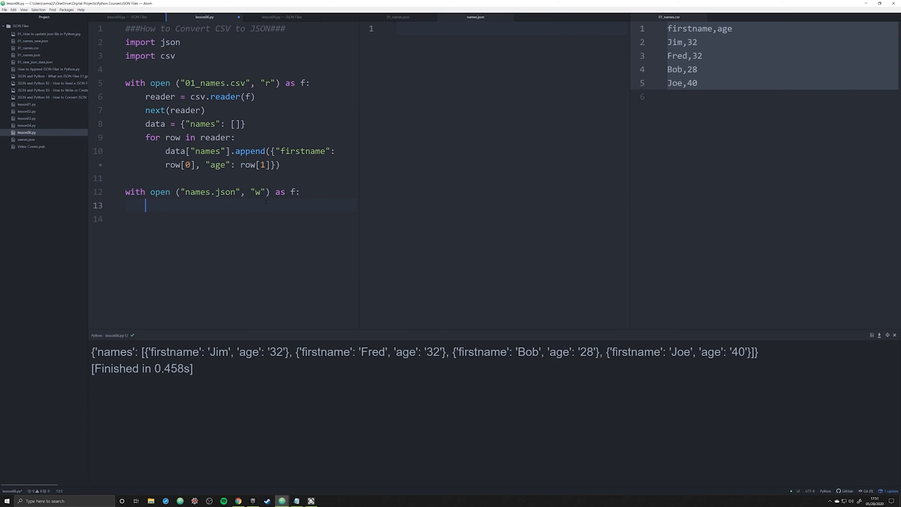
pyautogui.write('j')
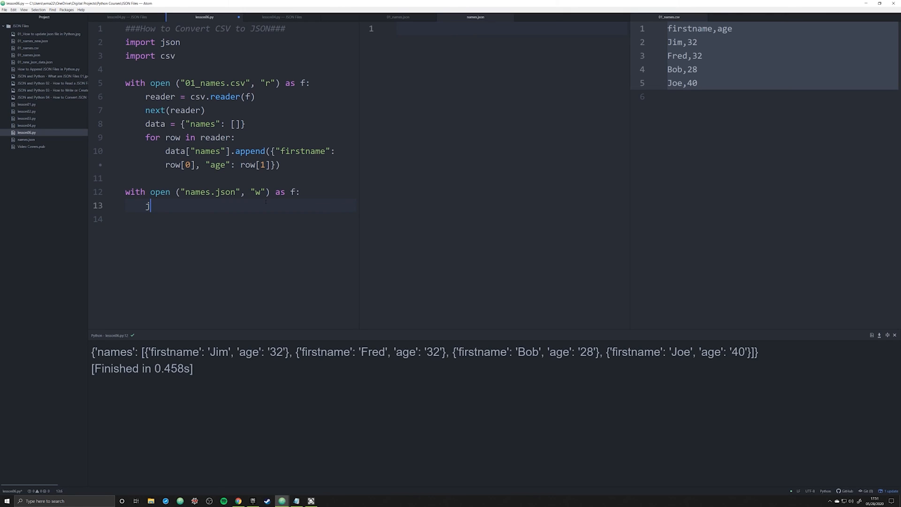
pyautogui.write('son.dump()')
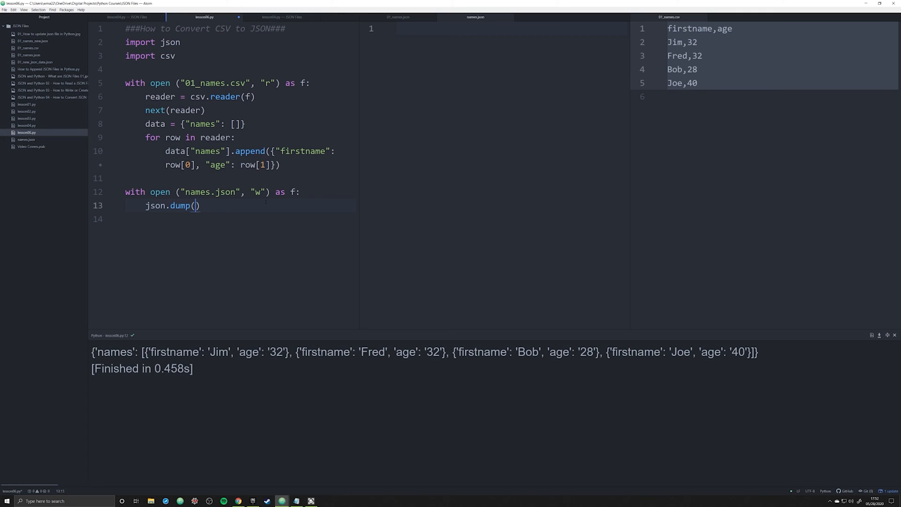
pyautogui.write('data,')
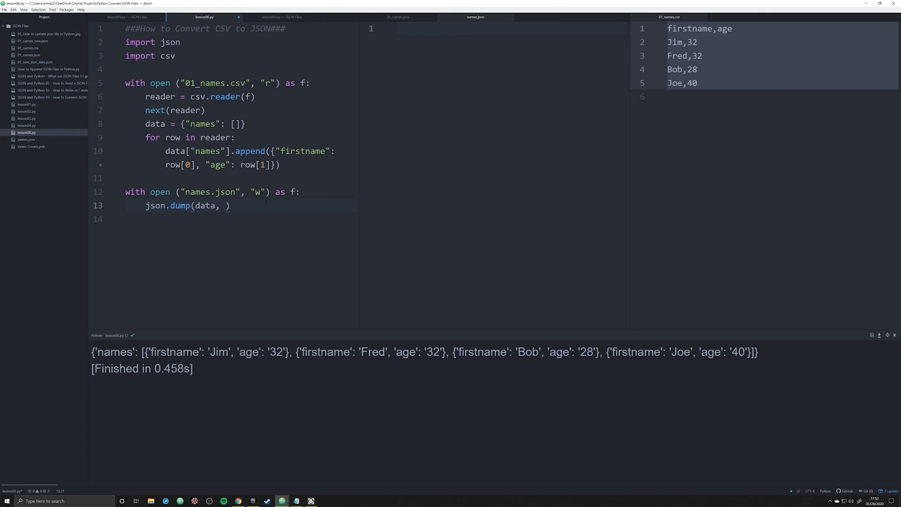
pyautogui.write('f, indent=4')
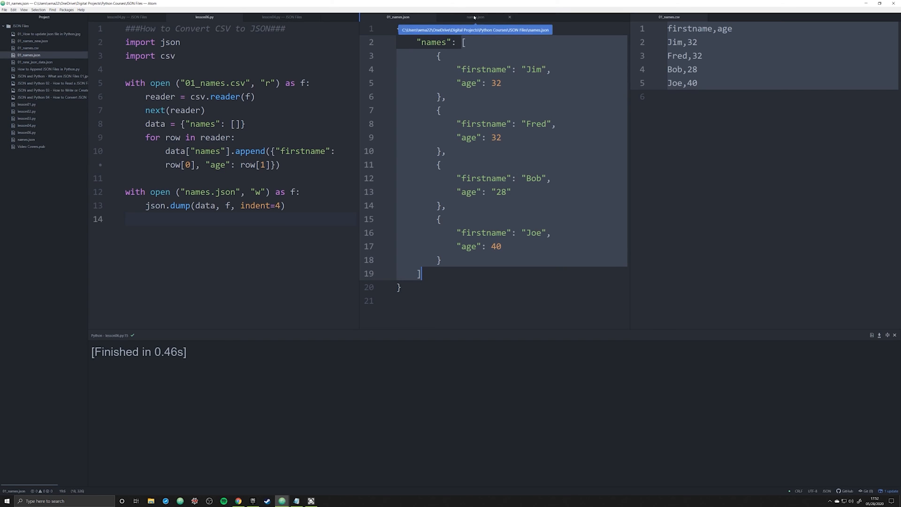
# View names.json, now listing the four firstname/age records as an indented array
pyautogui.click(475, 17)
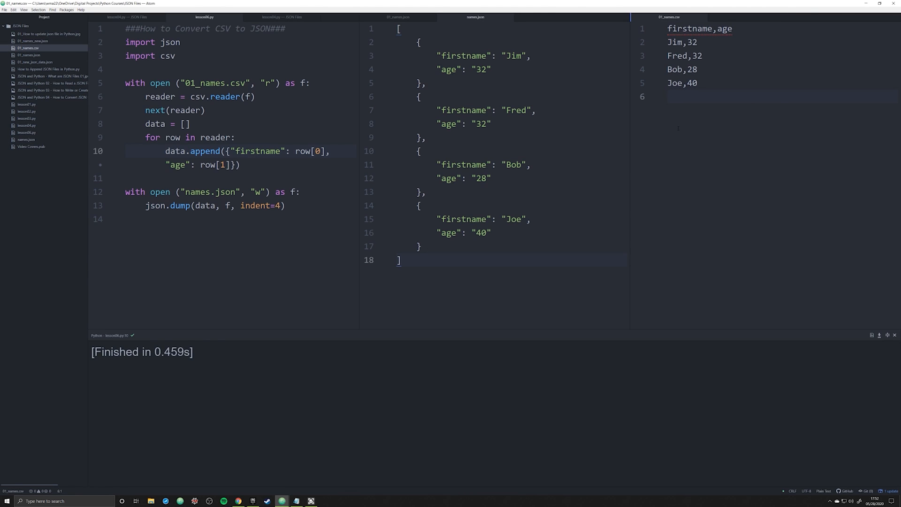
pyautogui.click(670, 96)
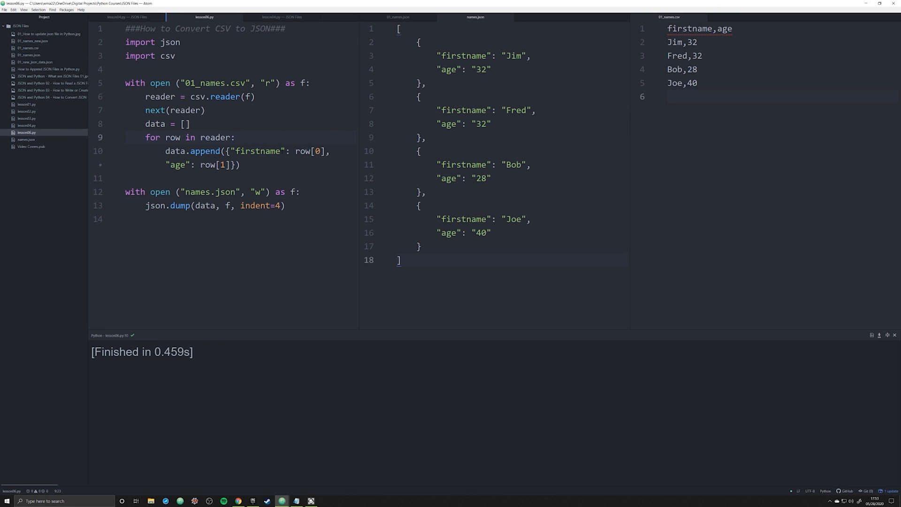
pyautogui.click(235, 136)
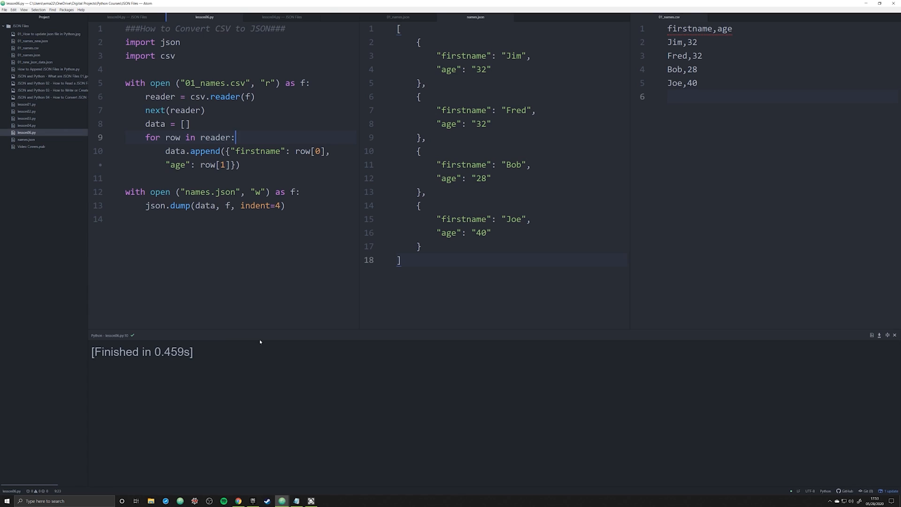
pyautogui.moveTo(260, 342)
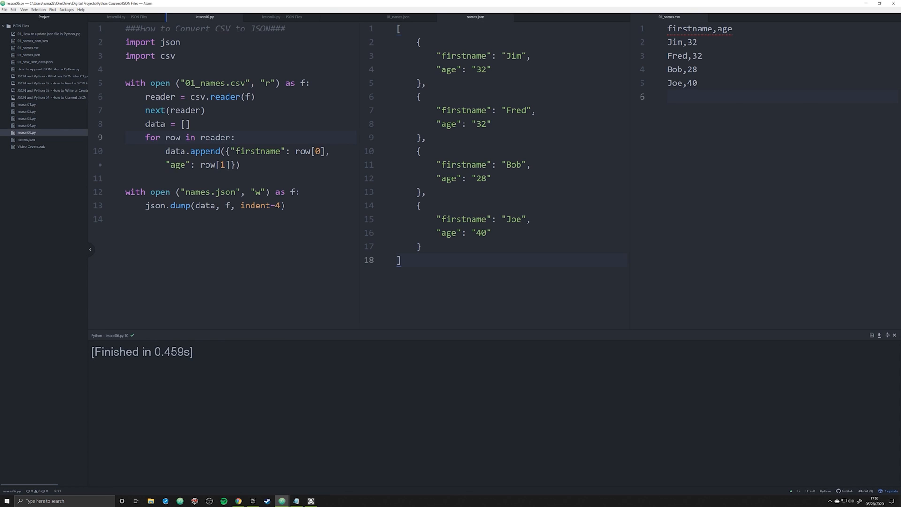
pyautogui.click(235, 137)
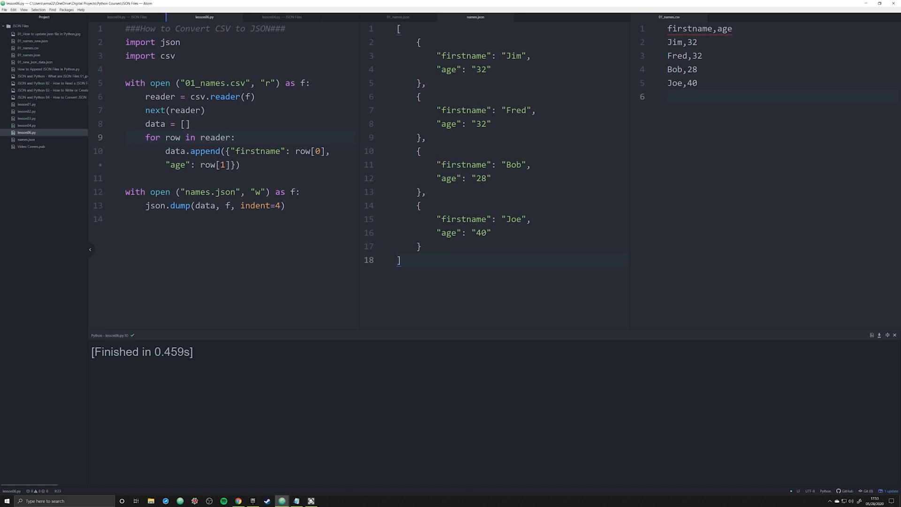
pyautogui.click(235, 137)
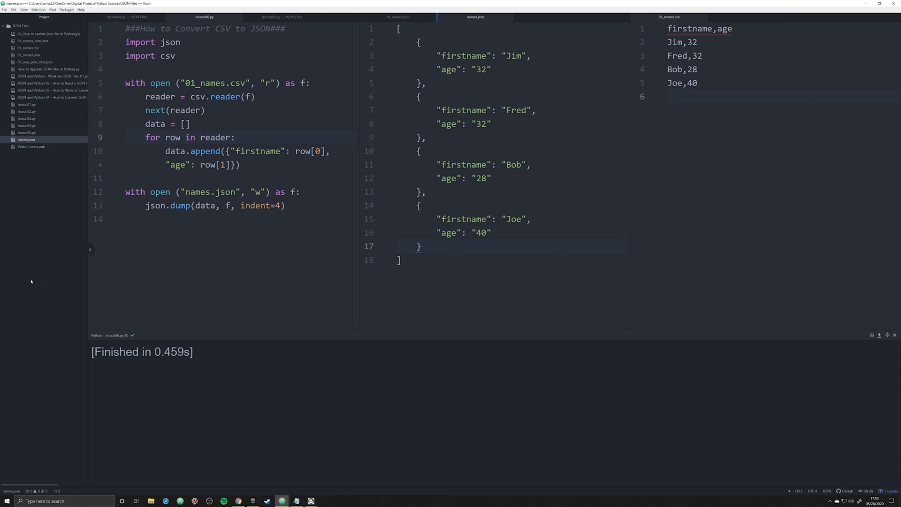
pyautogui.click(421, 246)
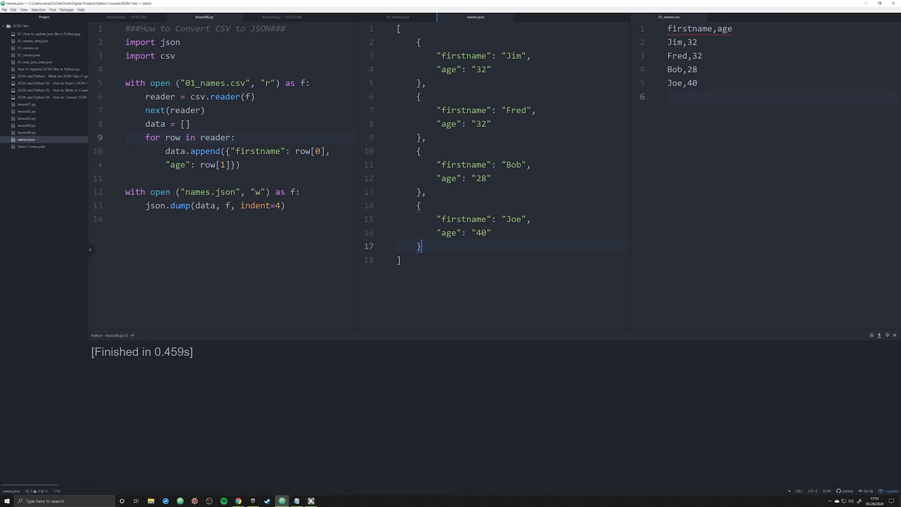